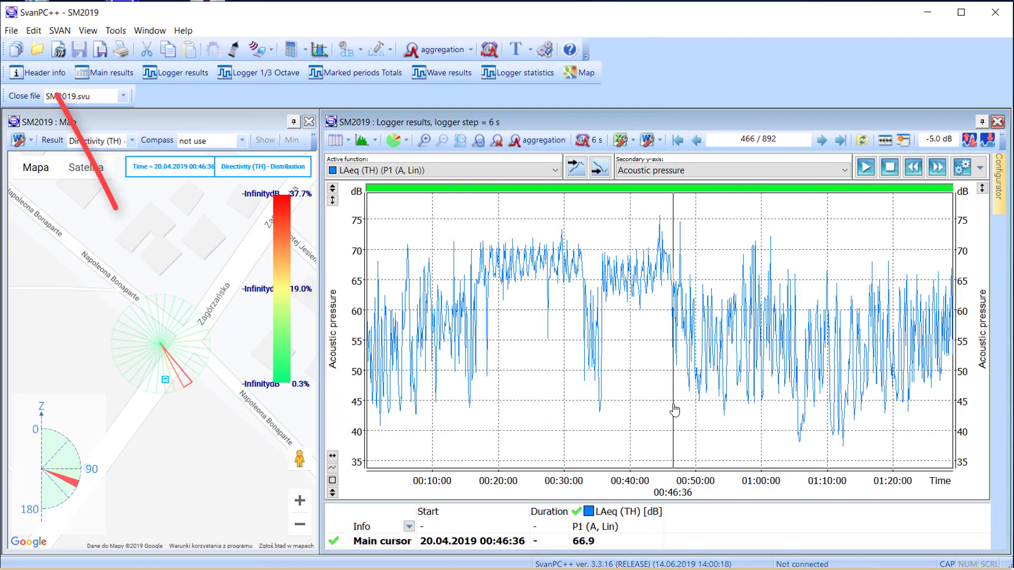
Step: Show the whole-data directivity noise-source scatter on the map
left_click(562, 312)
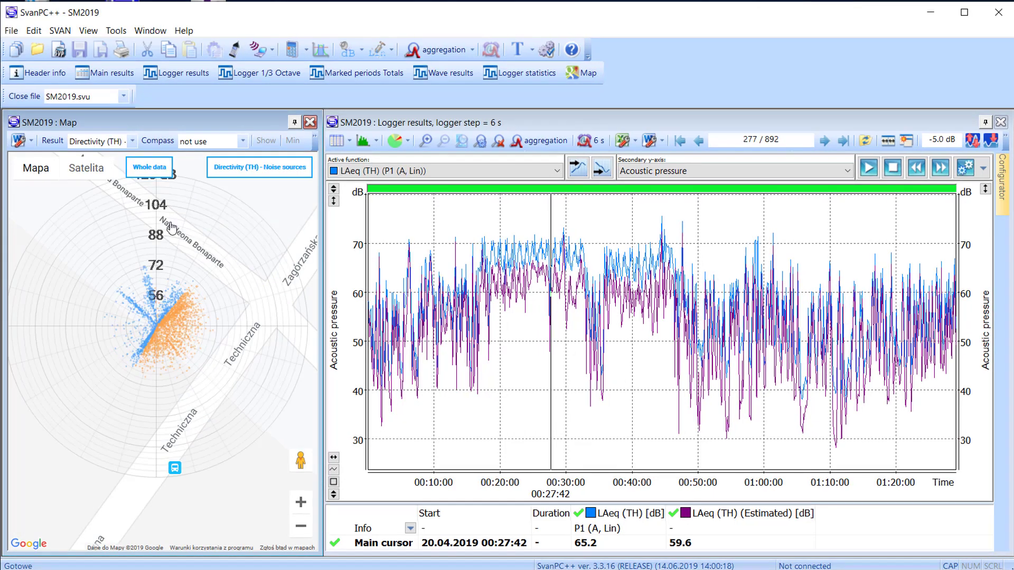
Step: Hide the LAeq (TH) (Estimated) series and zoom the map out
left_click(675, 514)
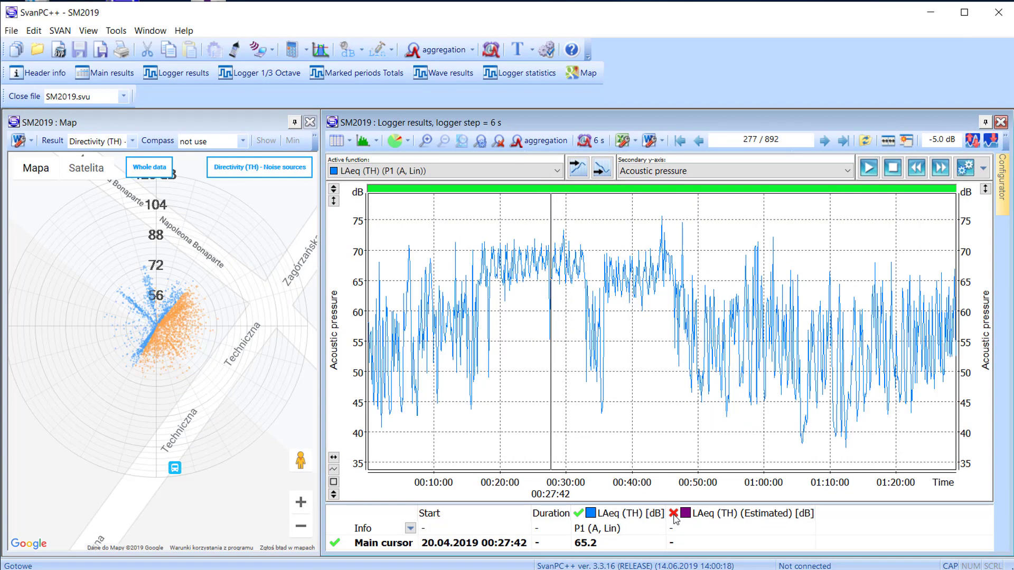
left_click(297, 501)
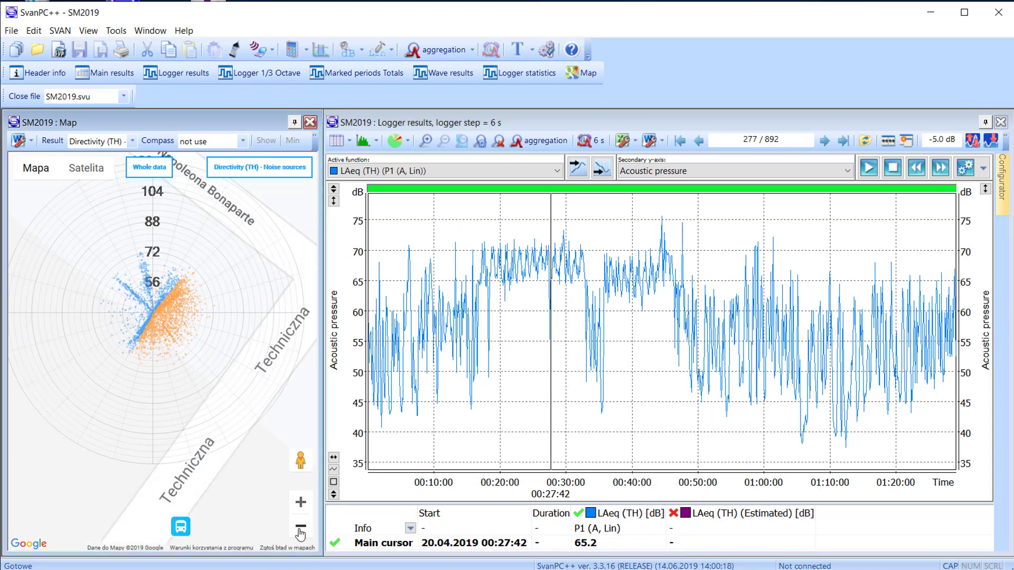
left_click(299, 526)
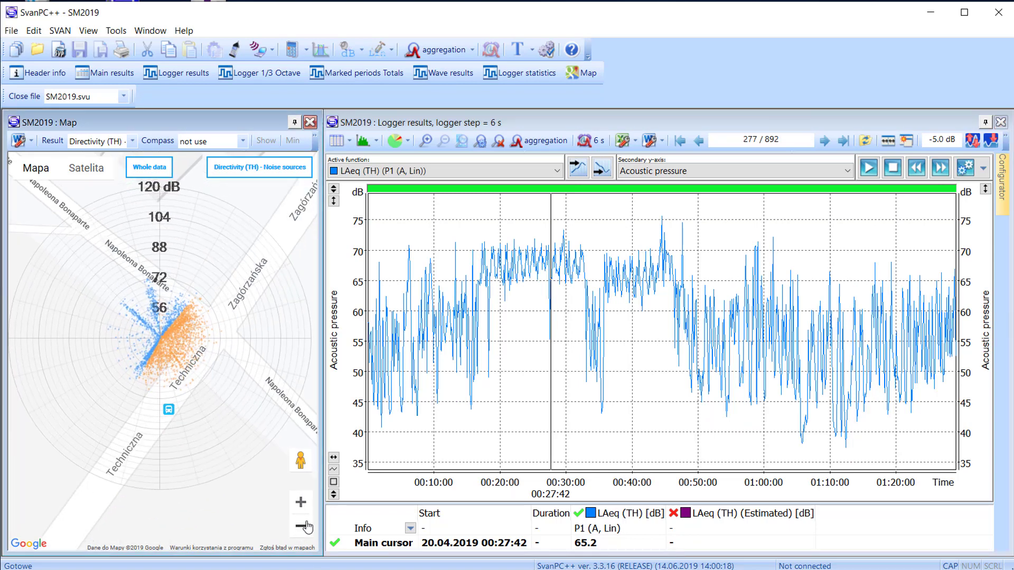
left_click(584, 269)
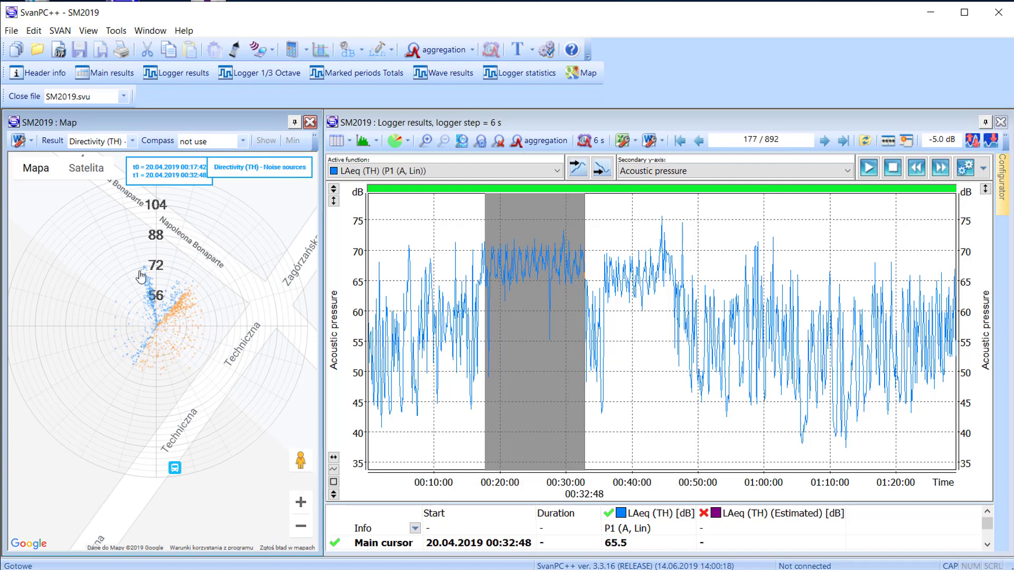
mouse_move(538, 400)
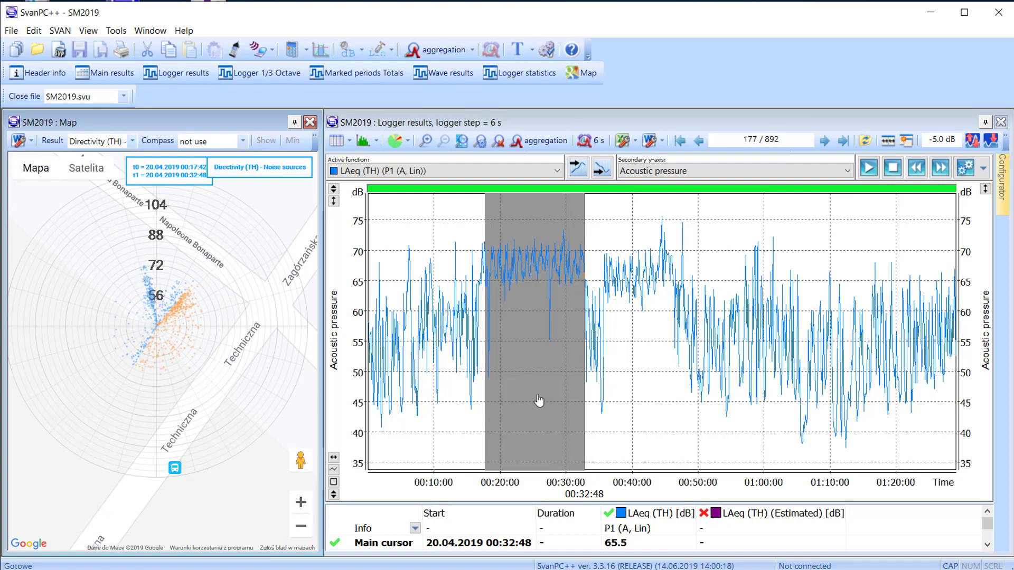